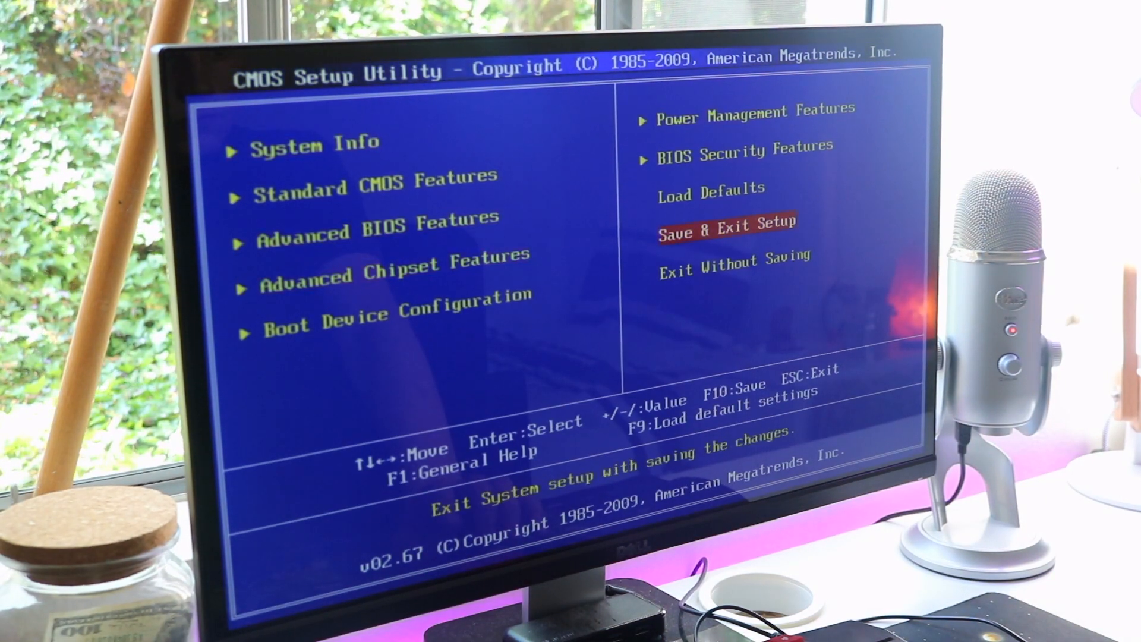
# Scroll the BSEL & VID guide from its introduction down to the VID diagrams, notes and acknowledgements.
pyautogui.press('enter')
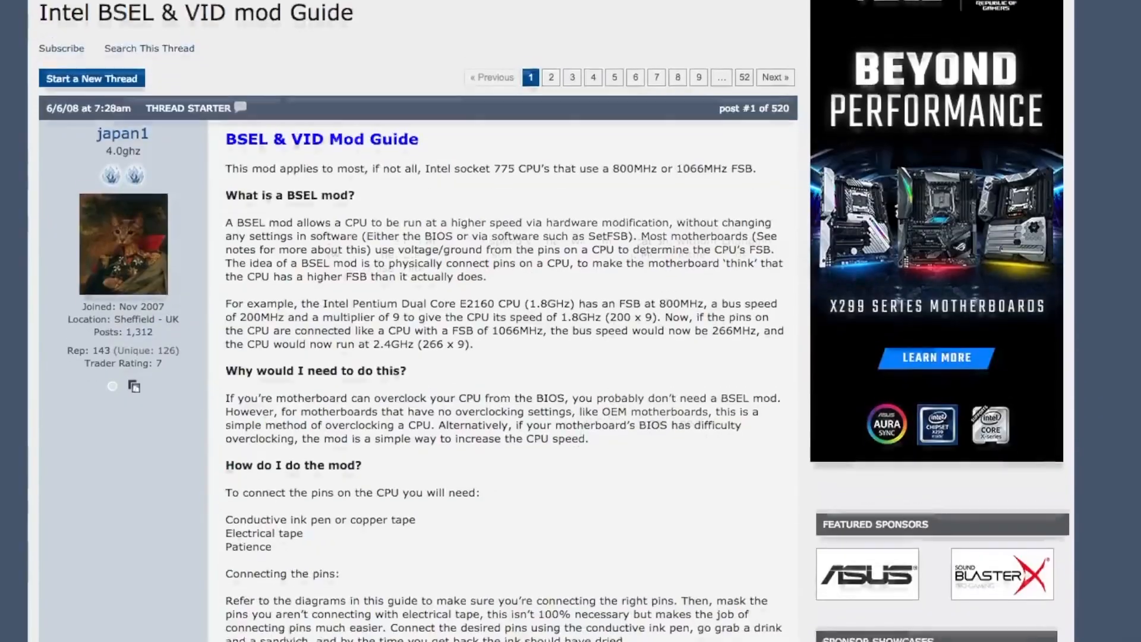
pyautogui.scroll(-3)
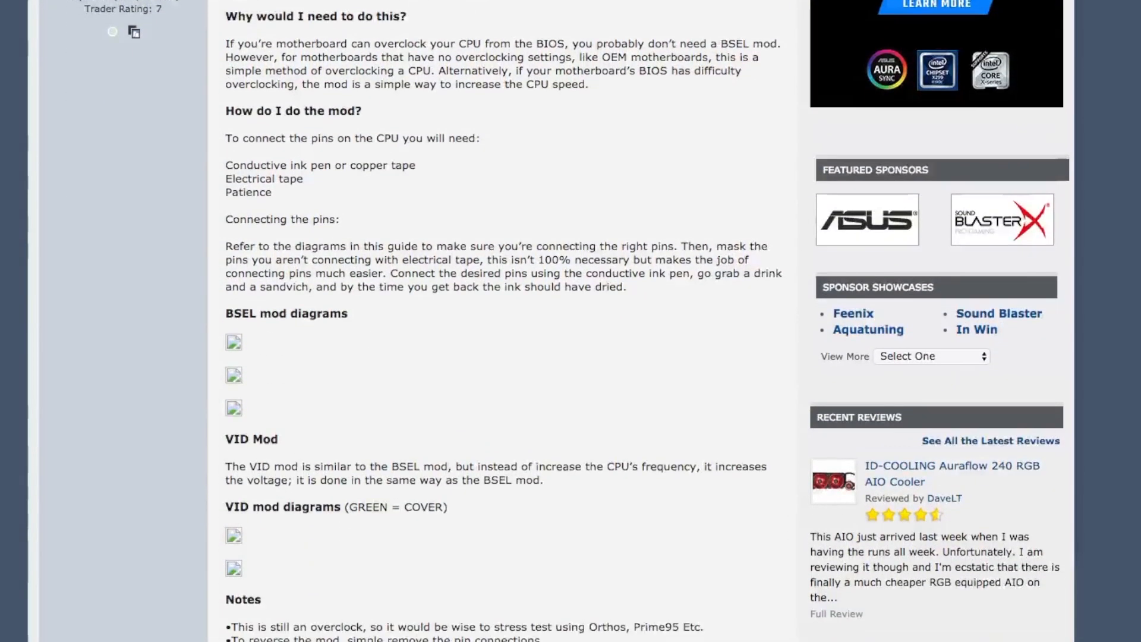
pyautogui.scroll(-3)
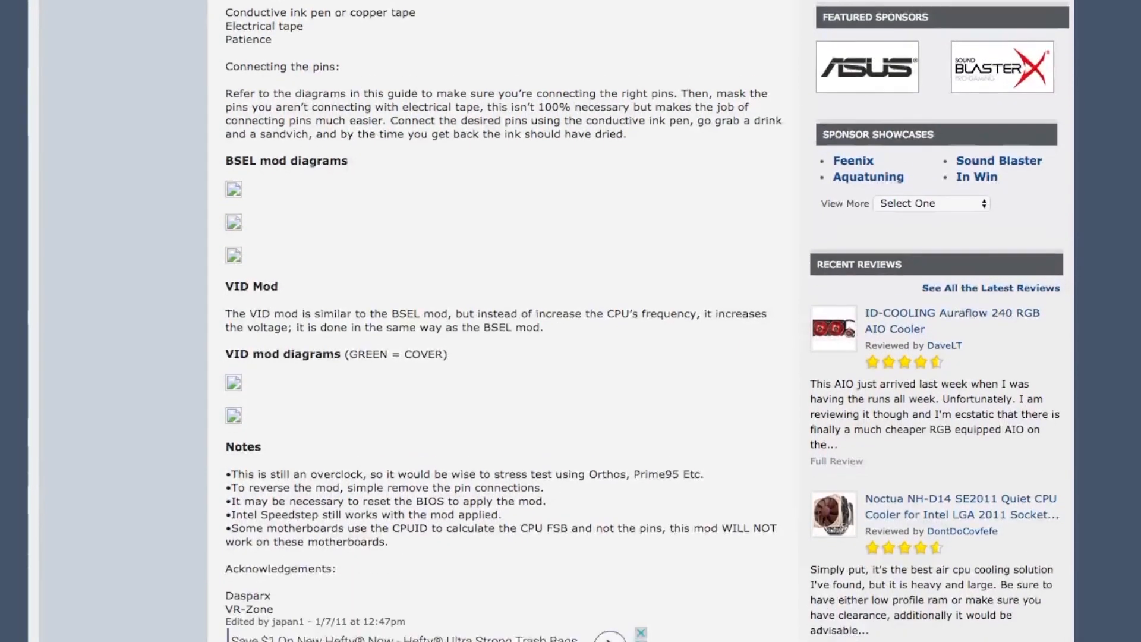